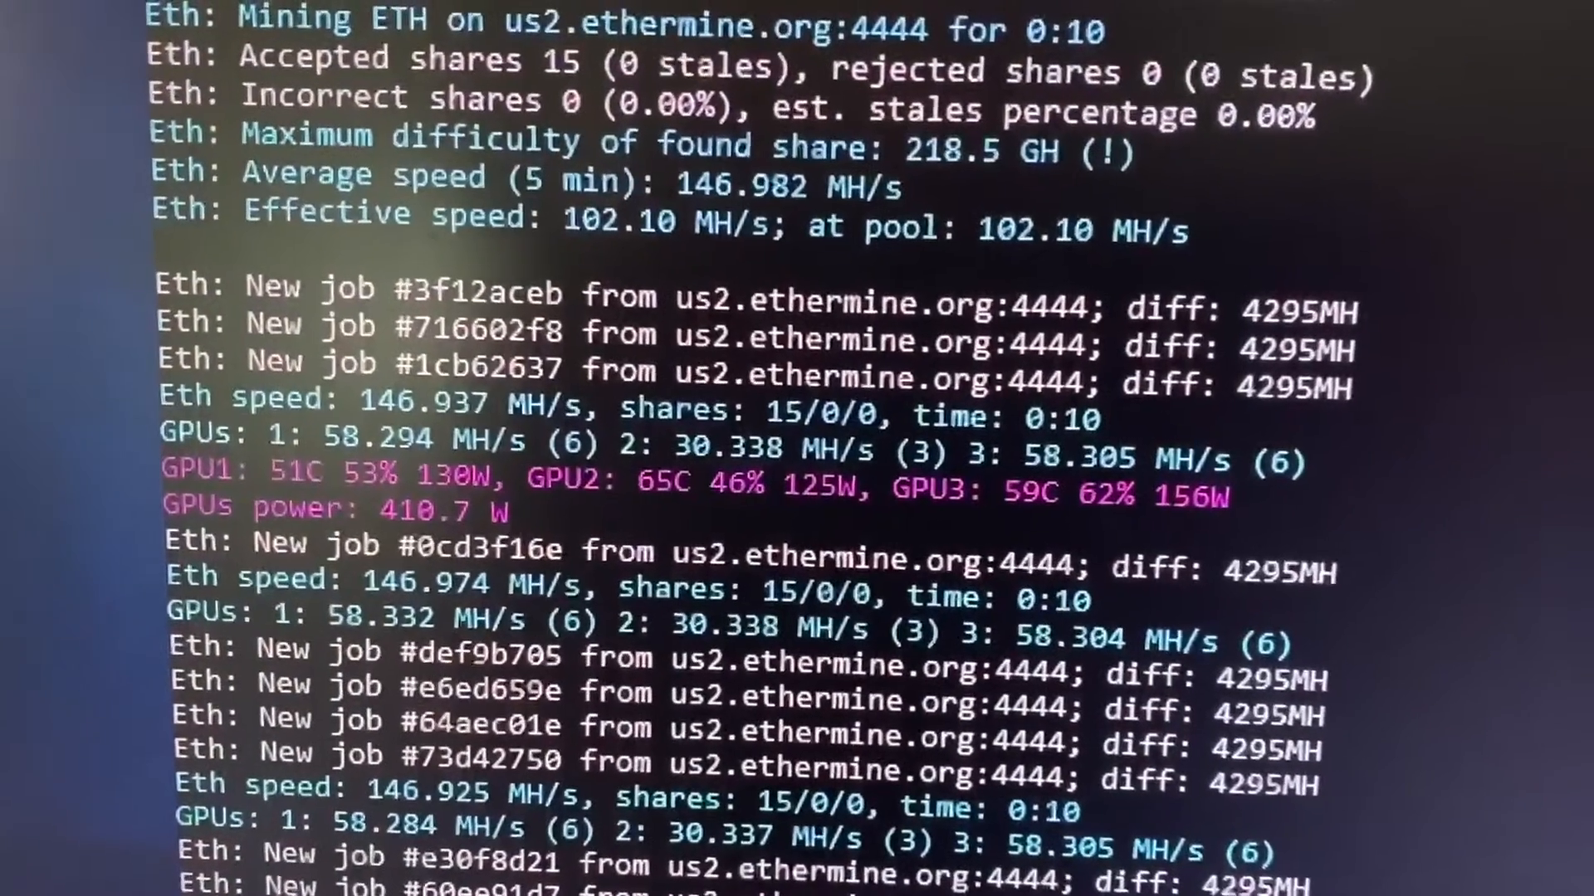
pyautogui.scroll(-3)
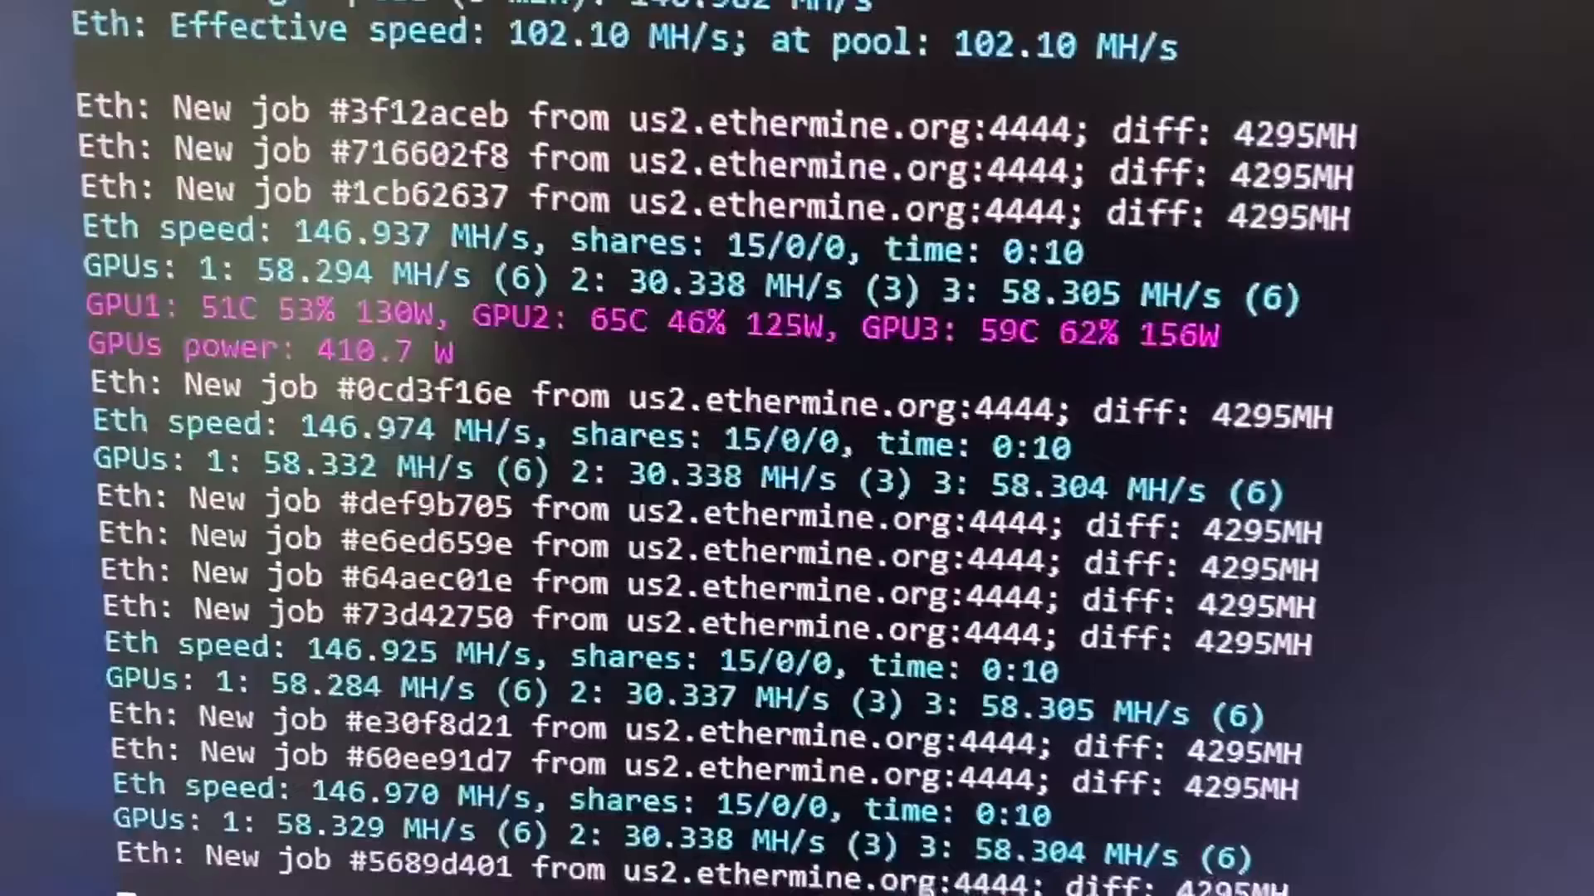
pyautogui.scroll(-3)
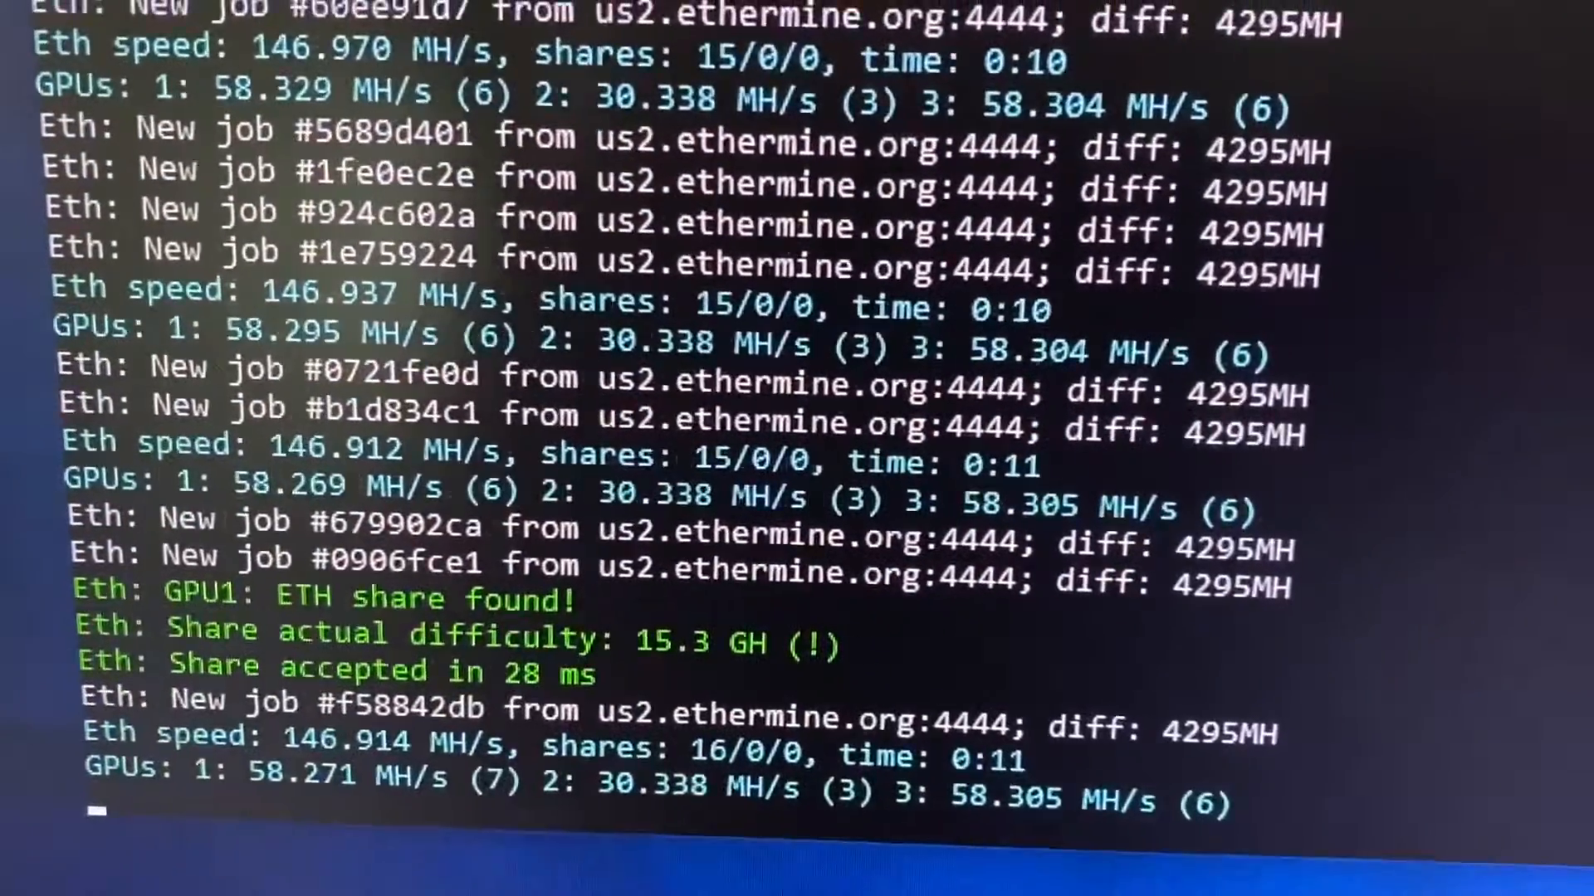
pyautogui.scroll(-3)
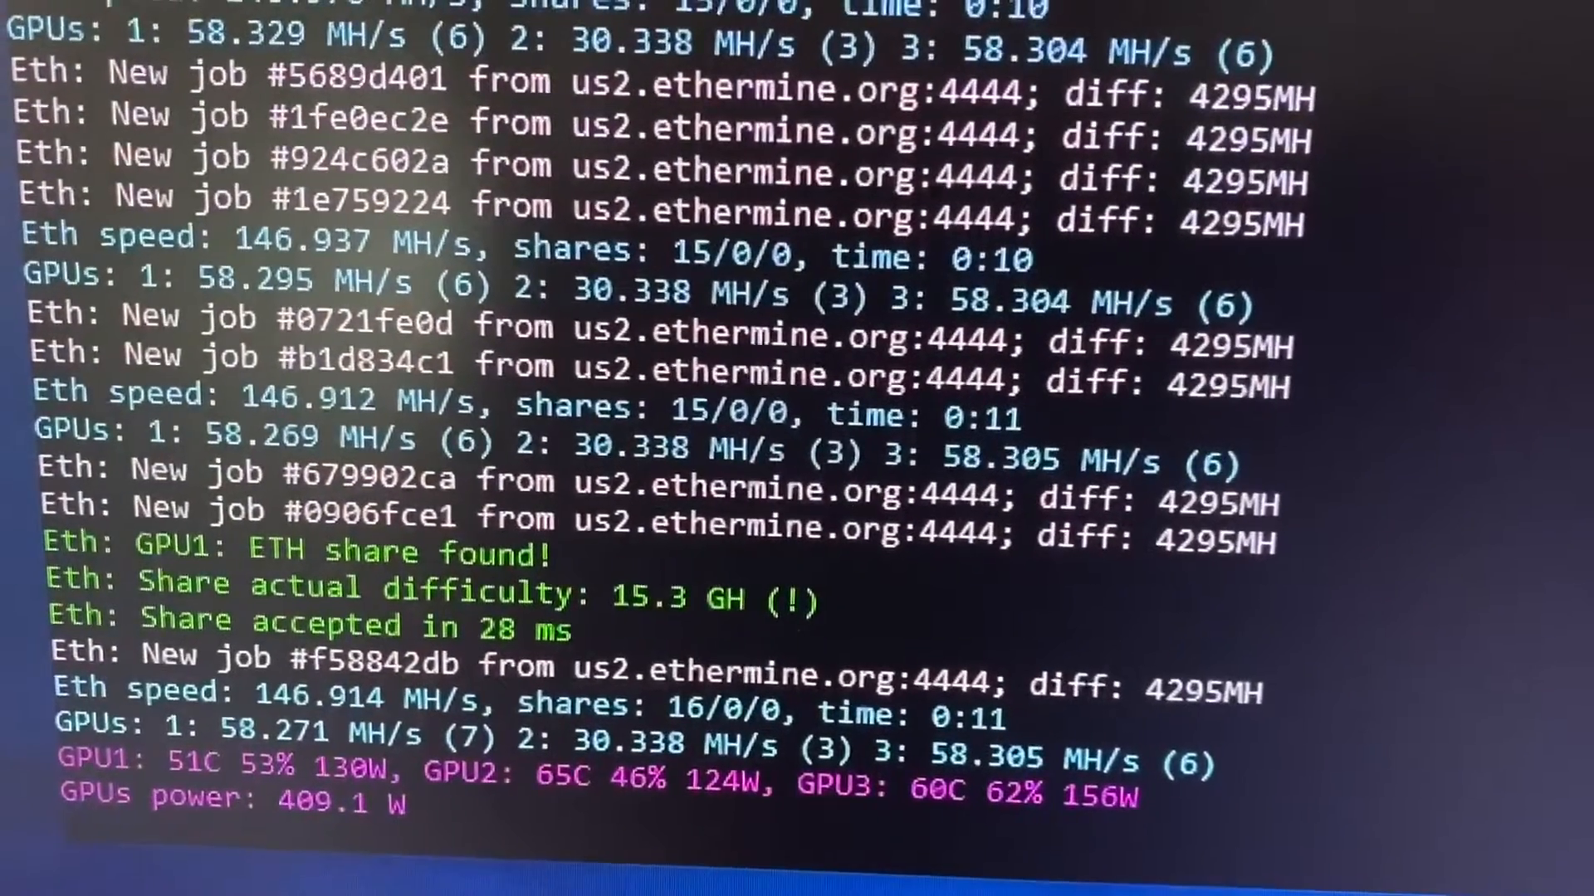
pyautogui.scroll(-3)
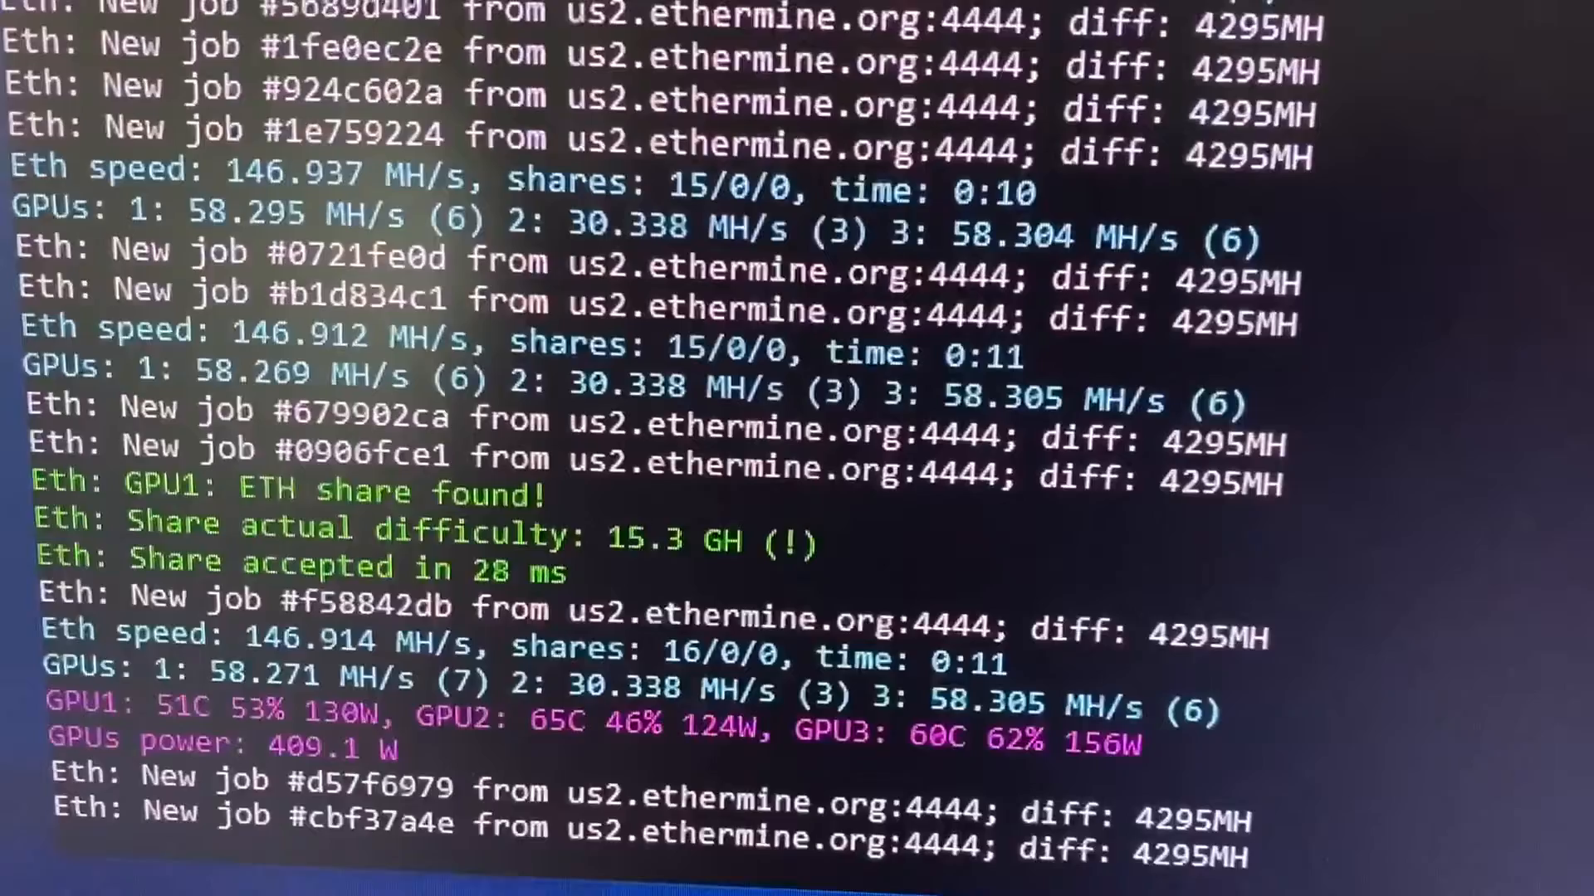
pyautogui.scroll(-3)
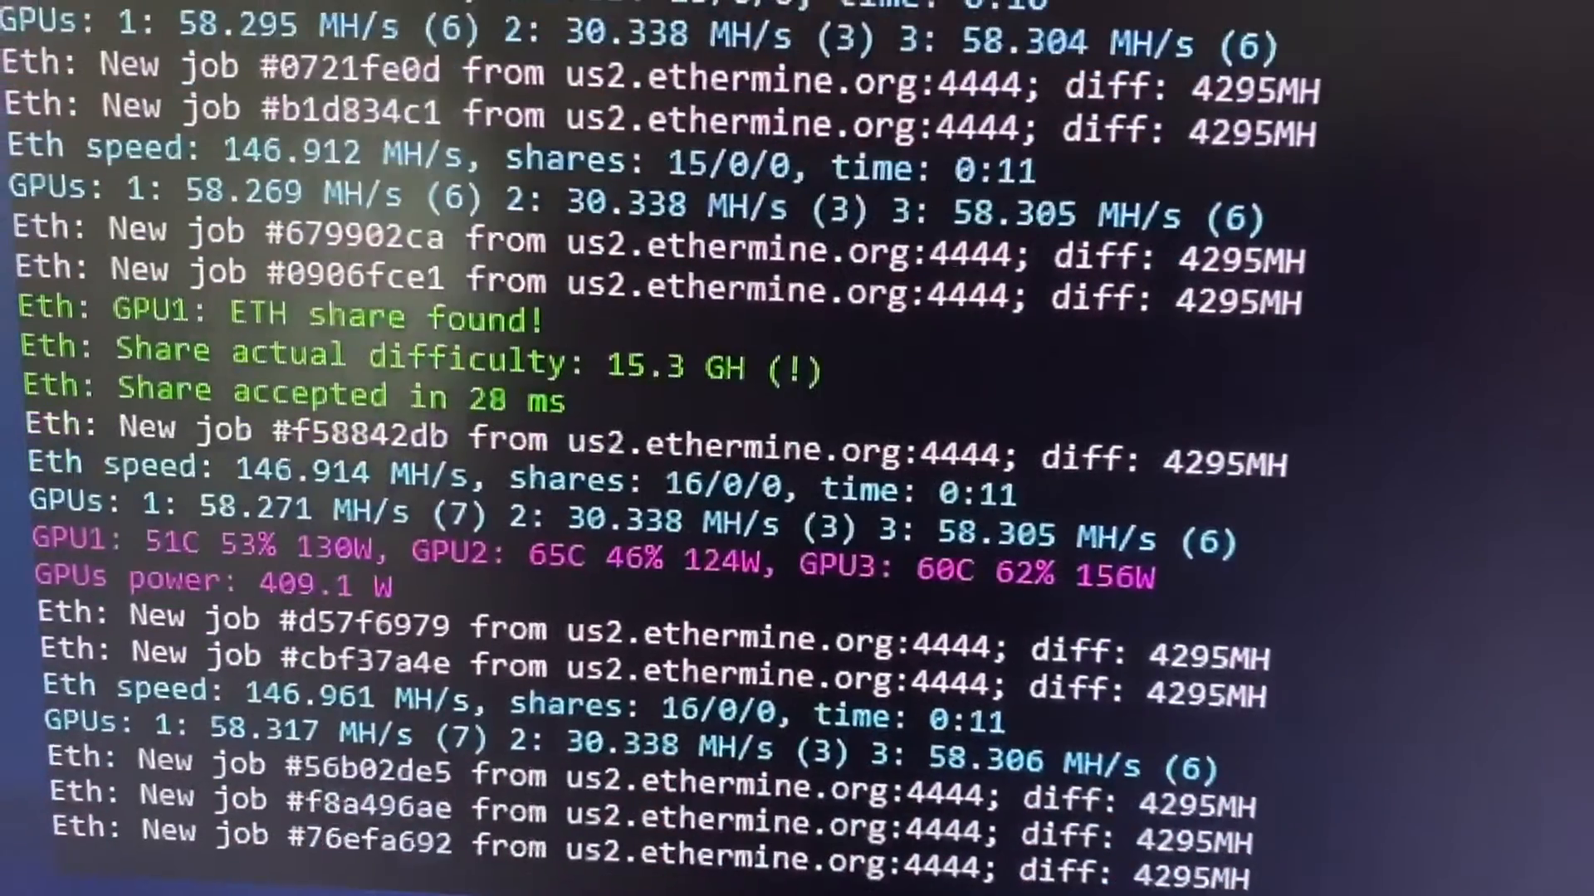
pyautogui.scroll(-3)
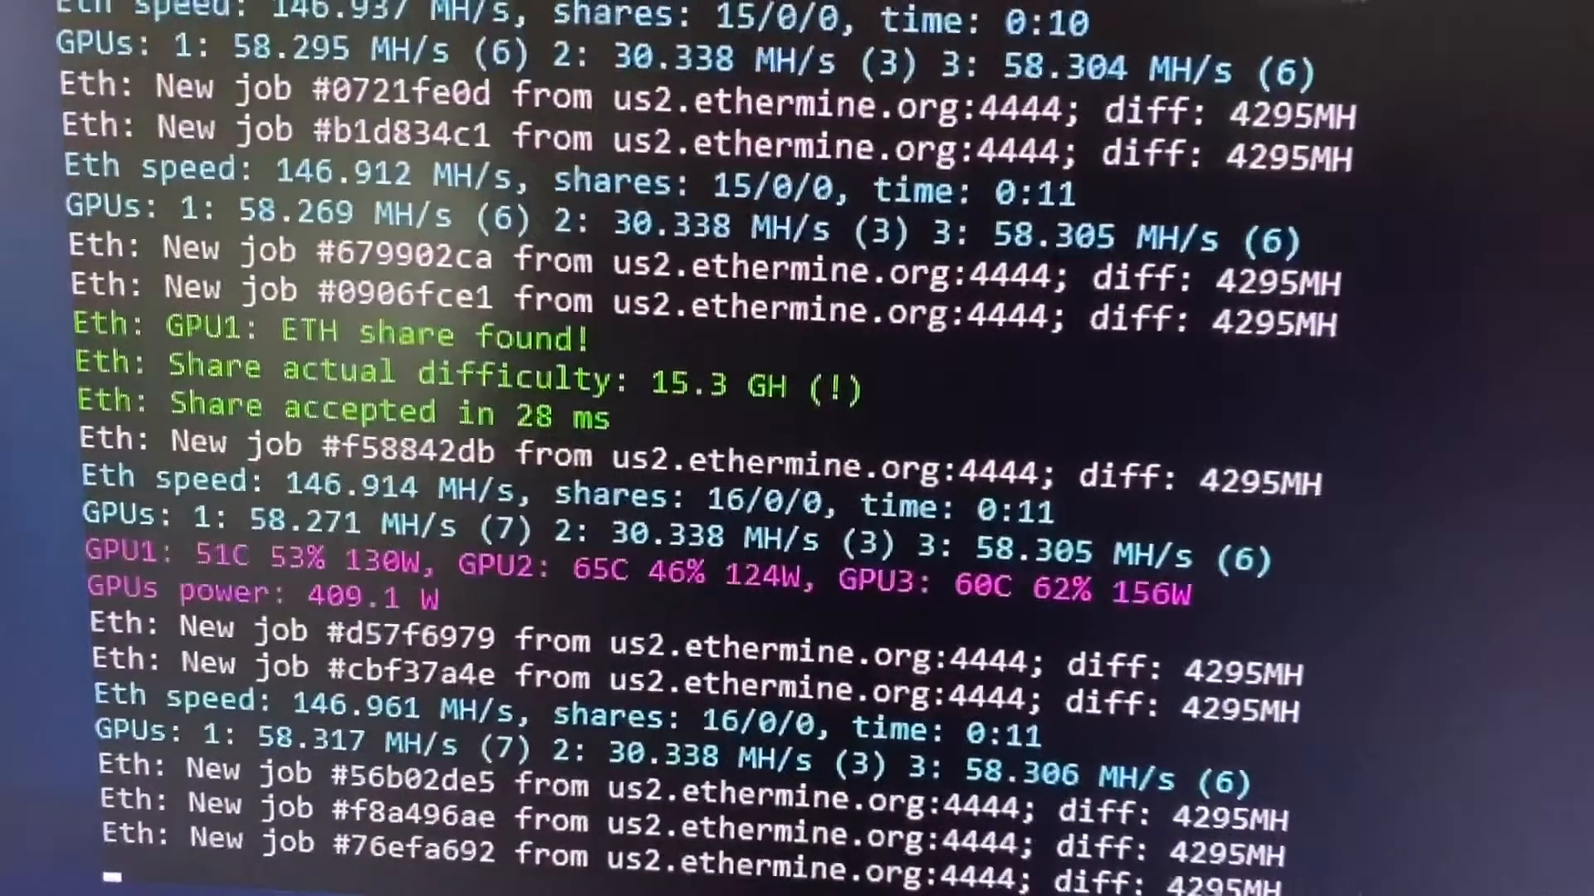
pyautogui.scroll(-3)
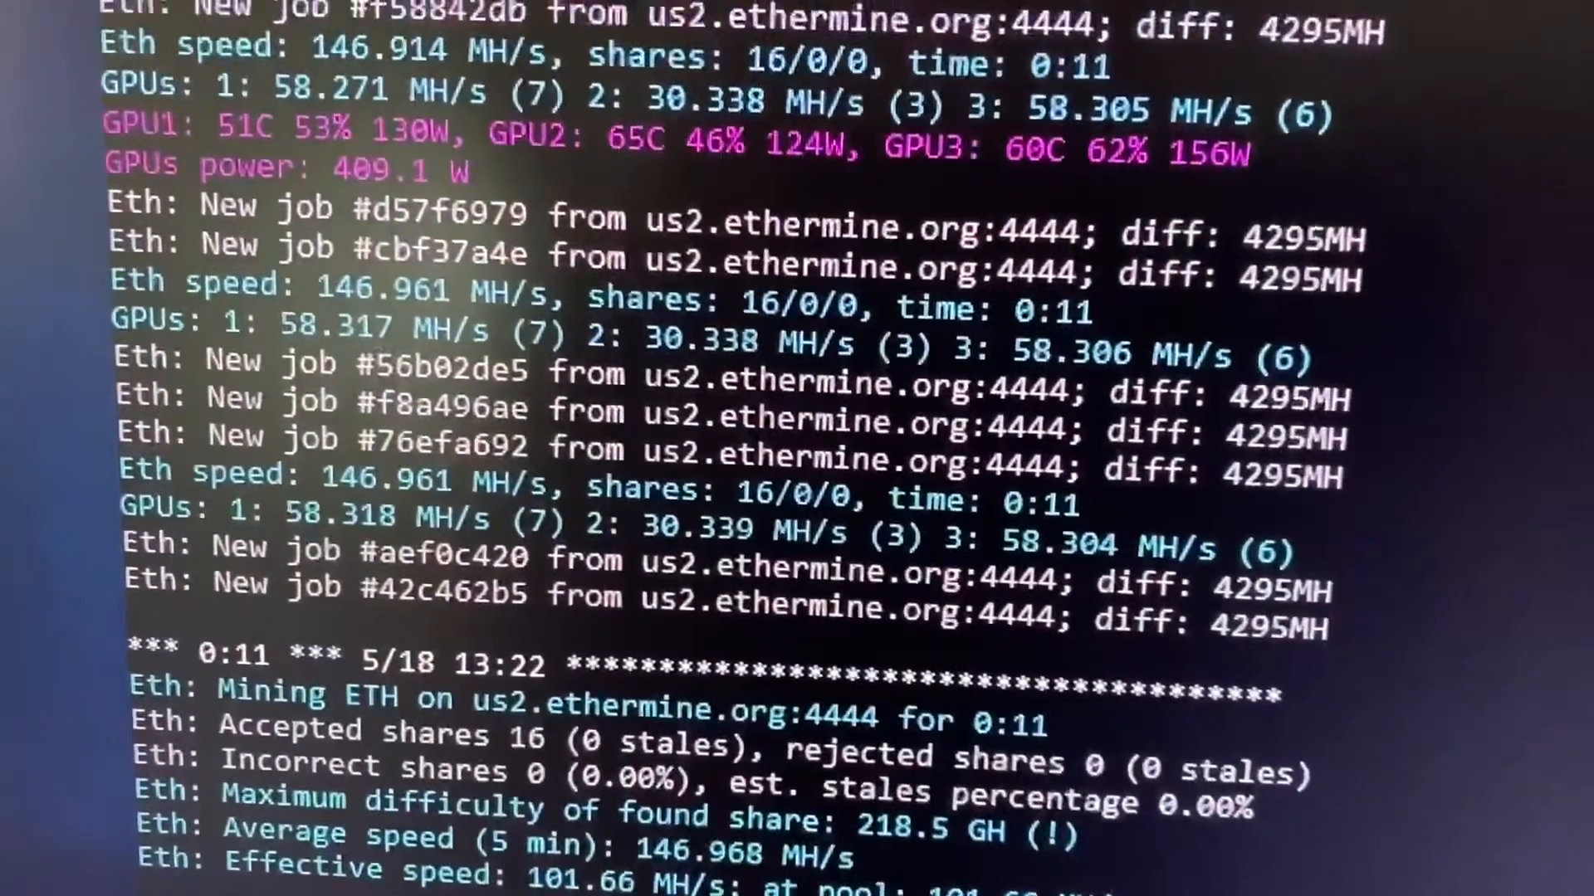
pyautogui.scroll(-3)
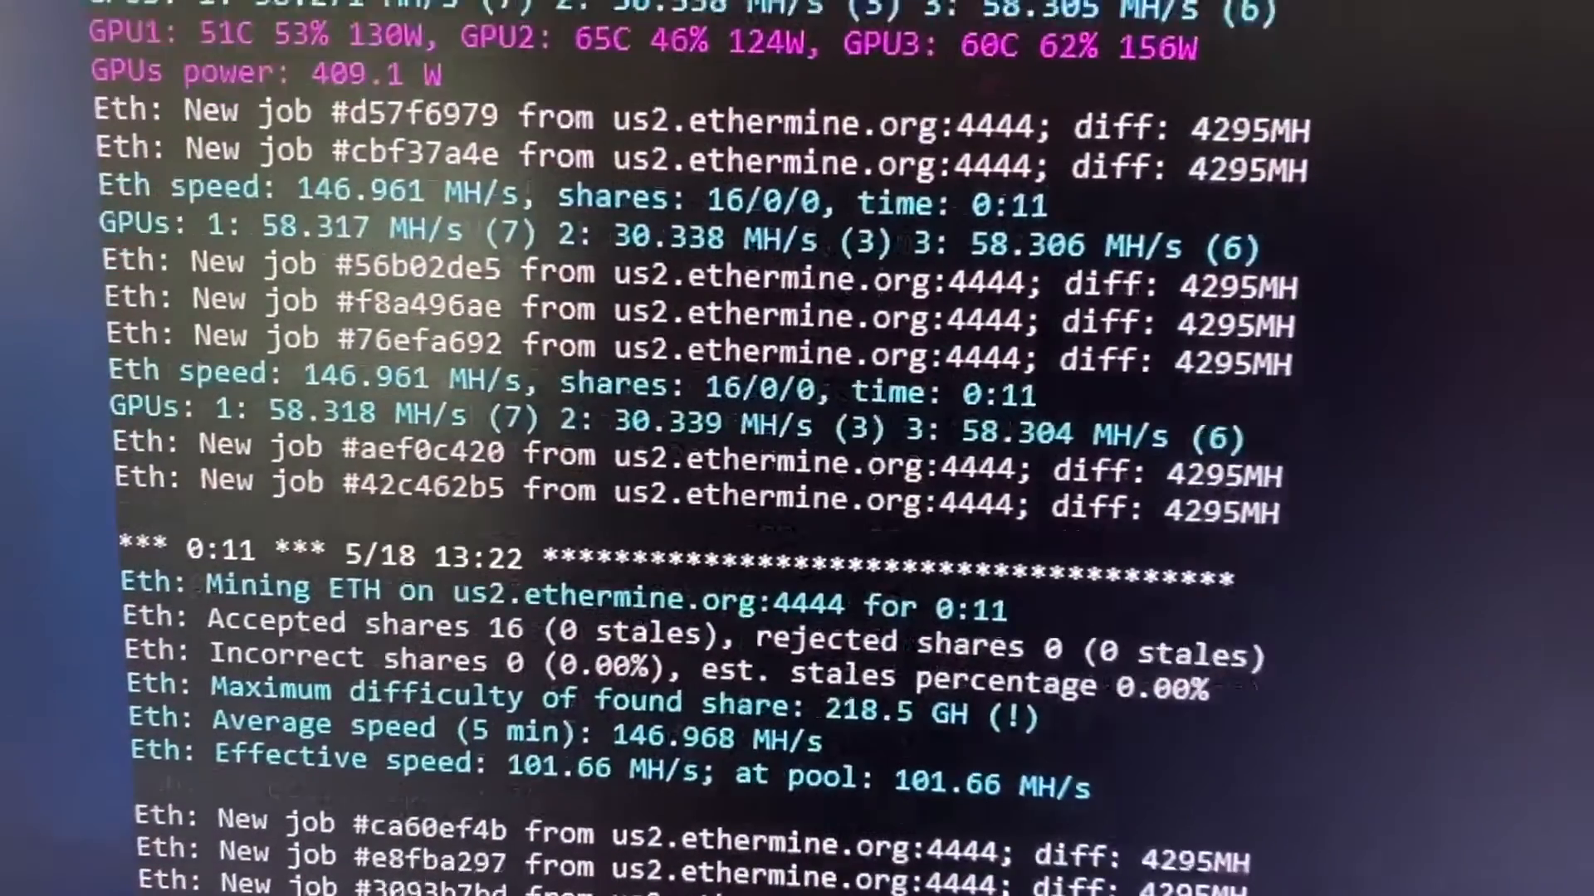